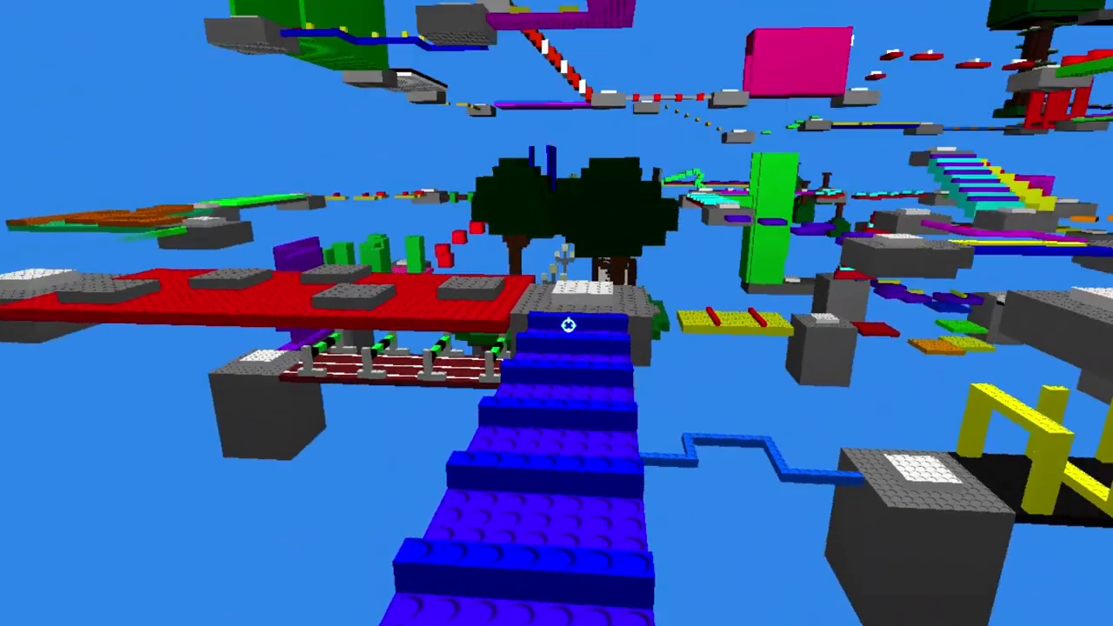
mouse_move(569, 324)
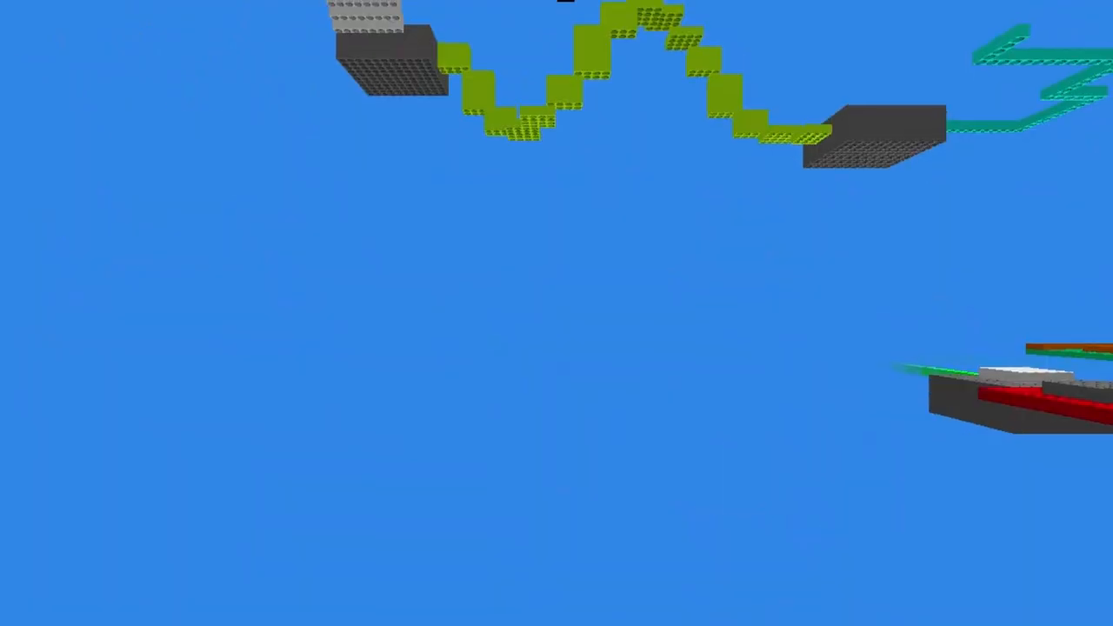
mouse_move(557, 313)
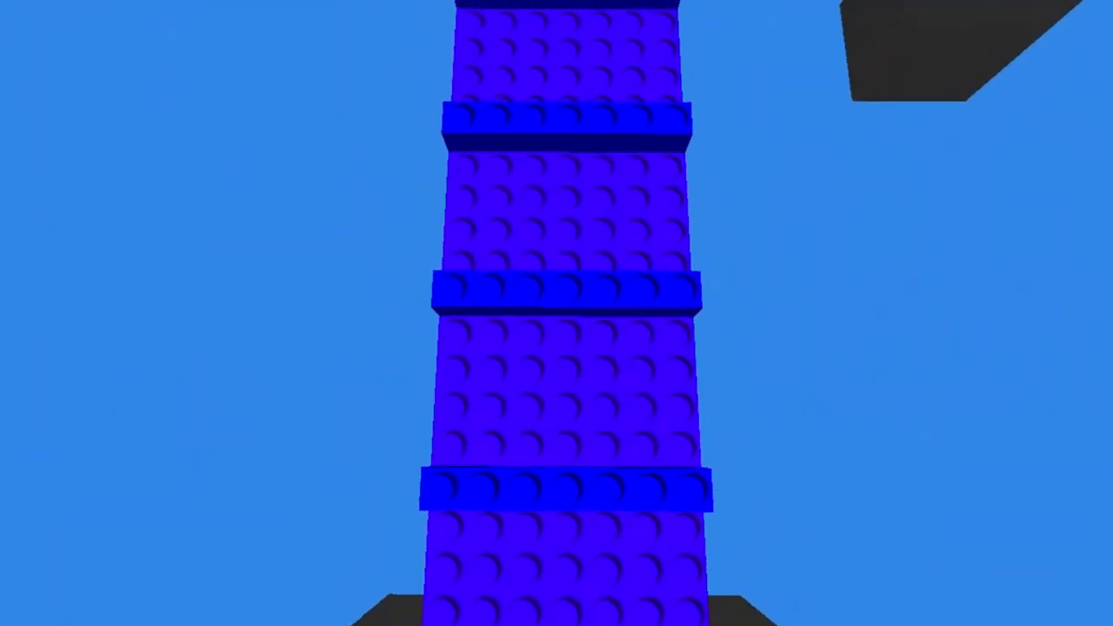